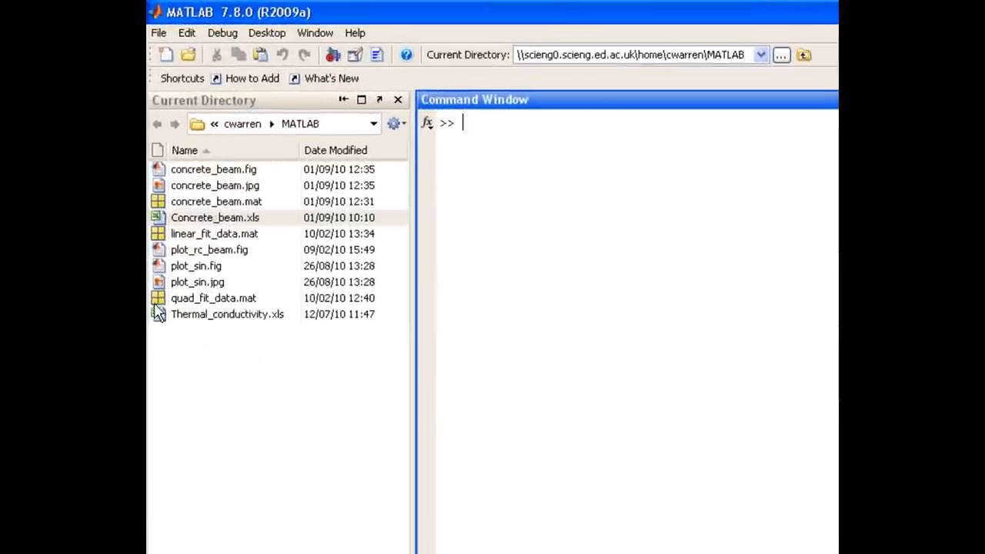
# Plot y against x with plot(x,y) in the Command Window.
pyautogui.click(212, 299)
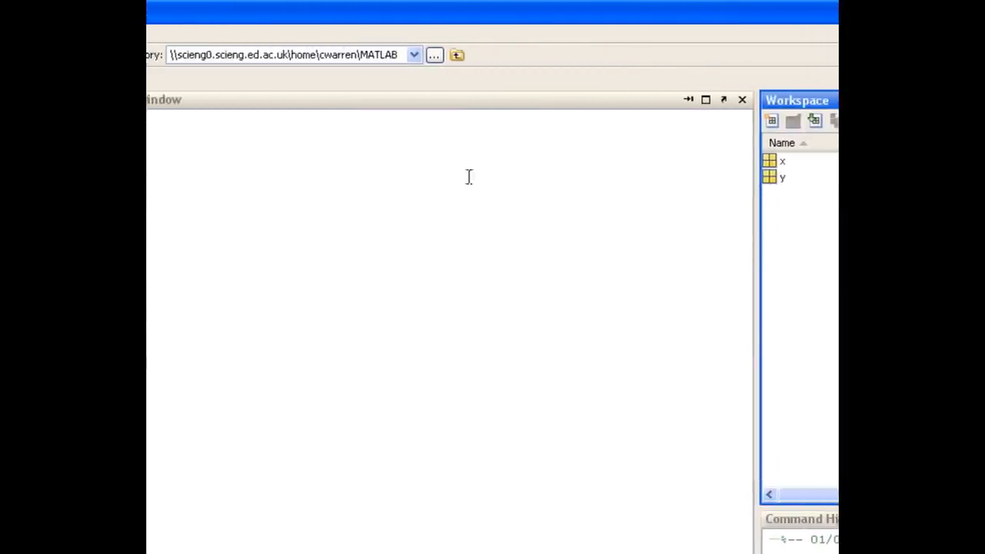
pyautogui.write('p')
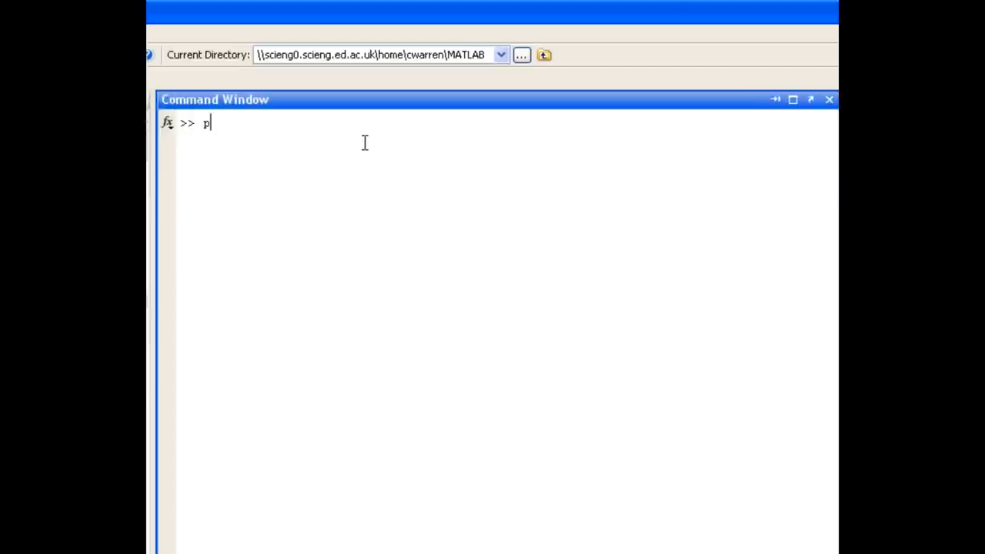
pyautogui.write('lot(x')
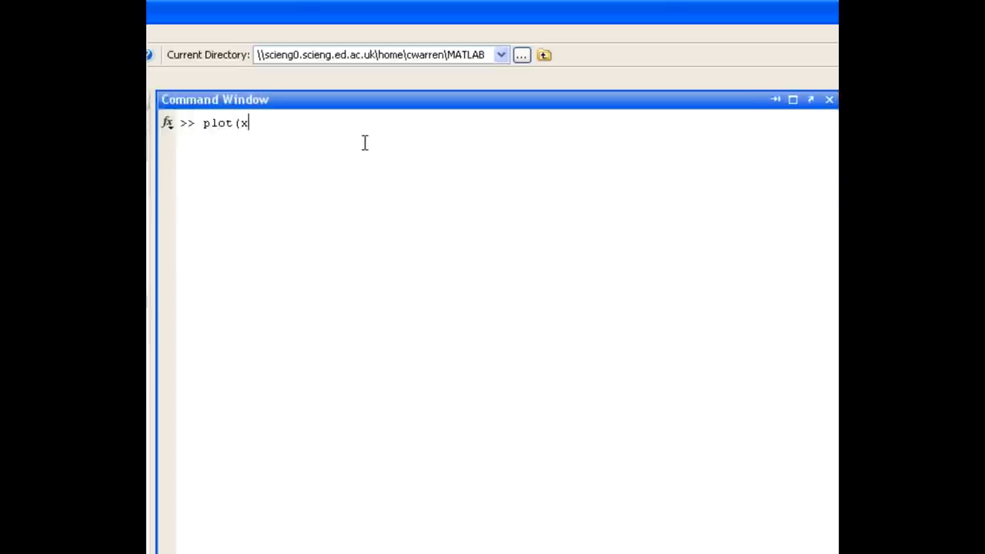
pyautogui.press('Return')
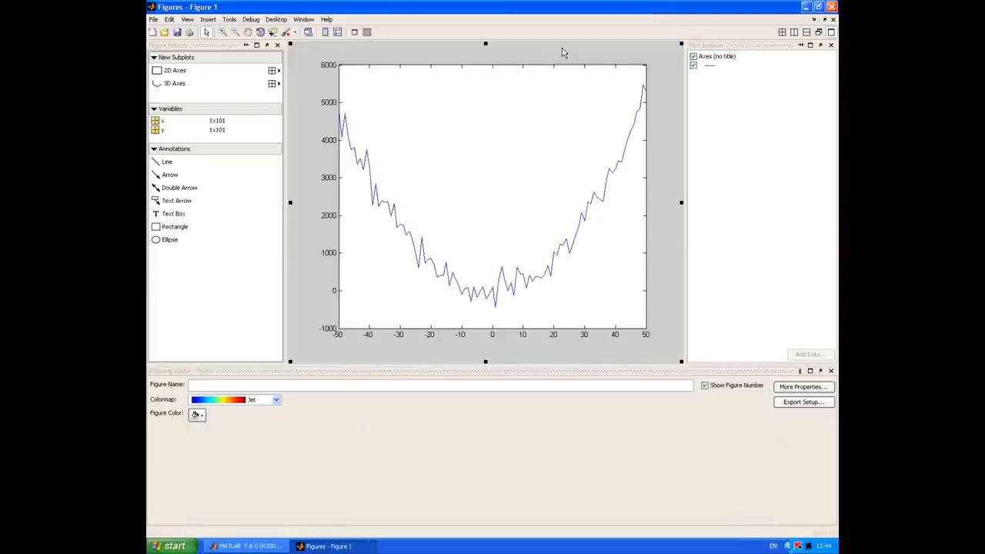
pyautogui.moveTo(583, 219)
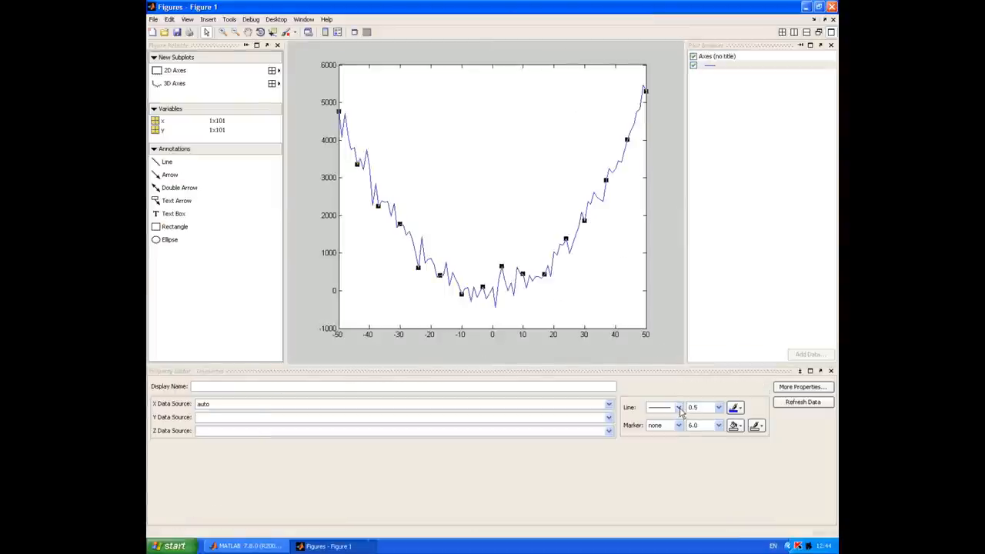
# Show the data as unconnected cross markers named 'Experimental data'.
pyautogui.click(677, 407)
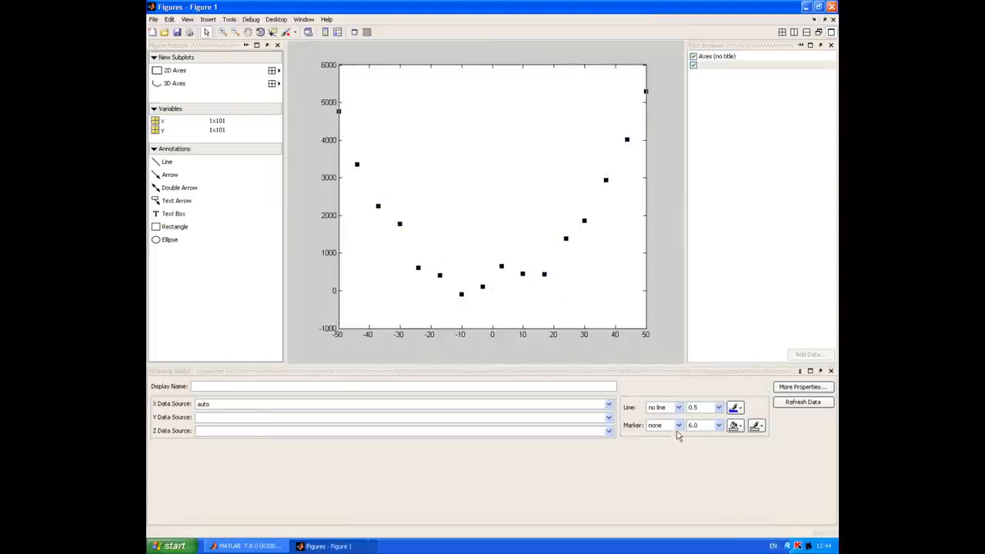
pyautogui.click(677, 425)
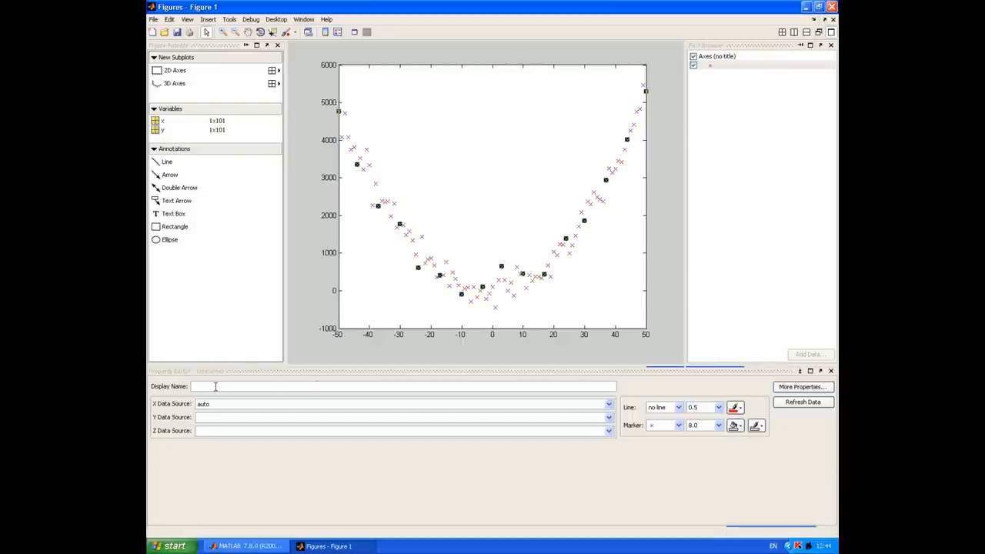
pyautogui.write('Experim')
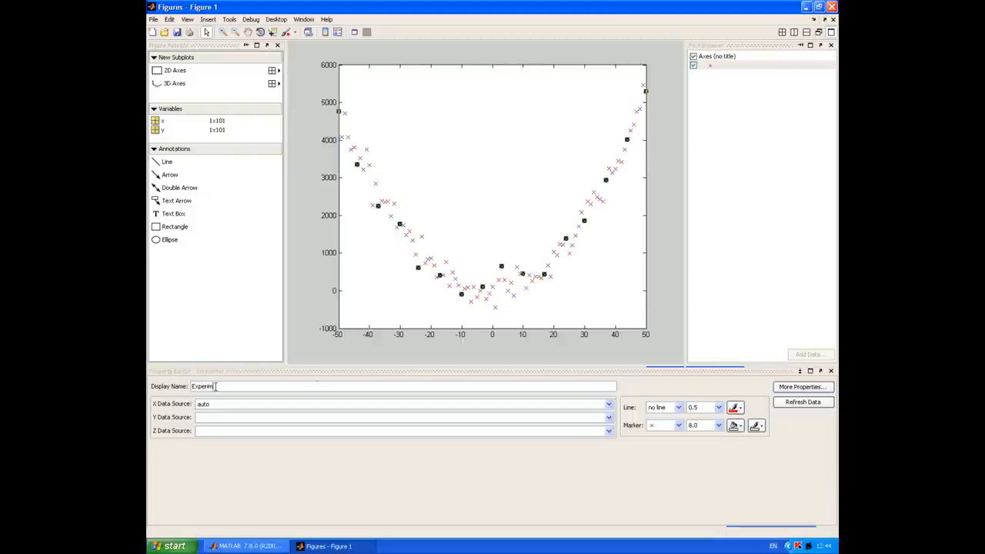
pyautogui.write('ental data')
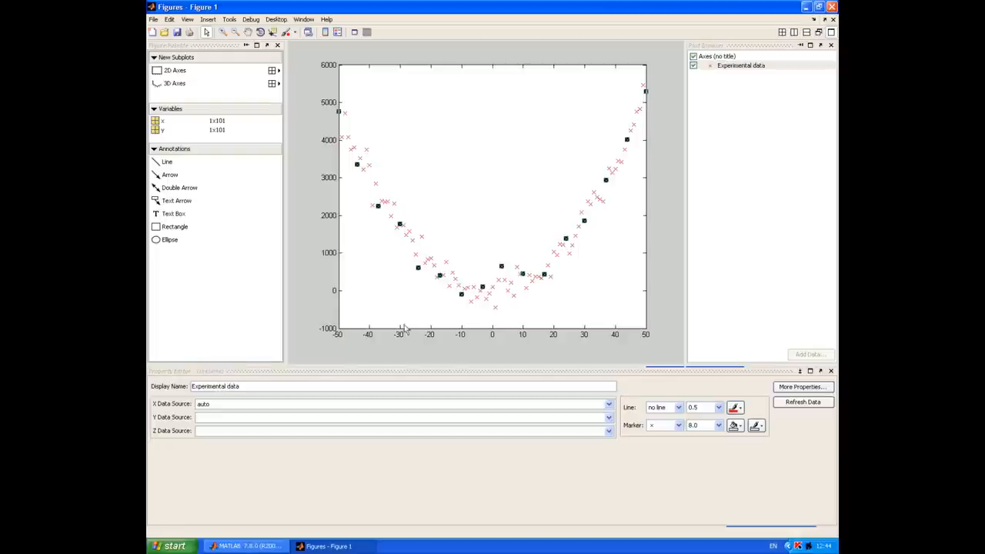
# Label the vertical axis 'y-data' and the horizontal axis 'x-data'.
pyautogui.click(492, 197)
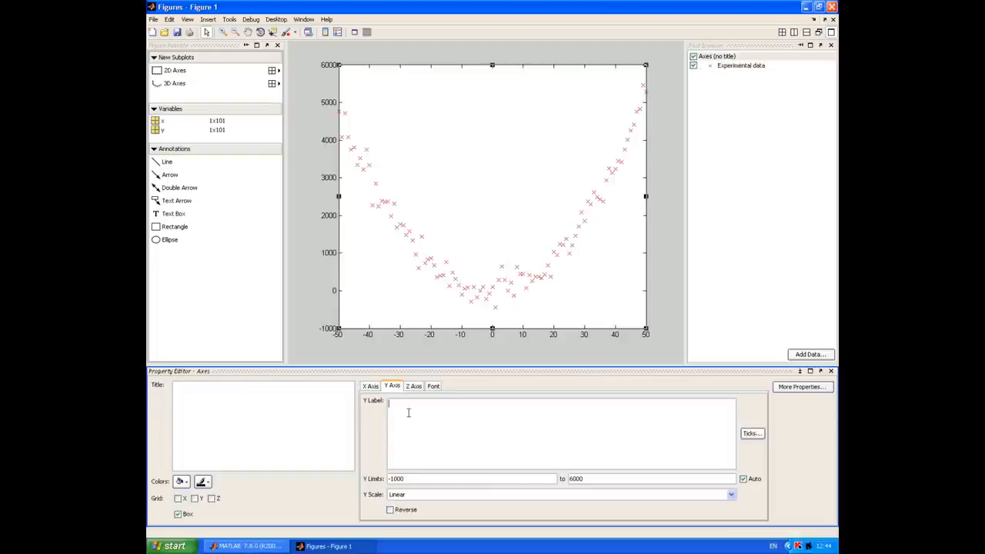
pyautogui.write('y-data')
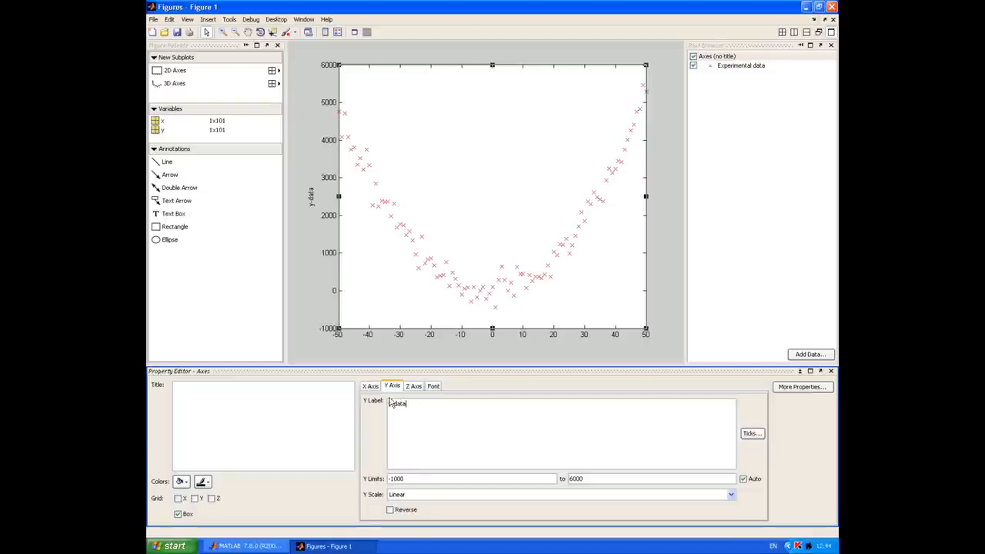
pyautogui.click(369, 385)
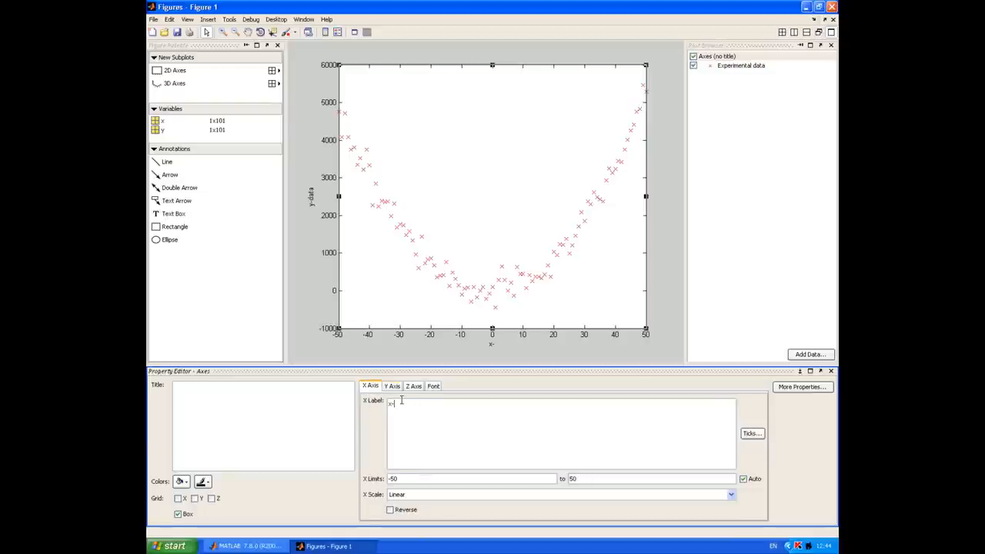
pyautogui.write('-data')
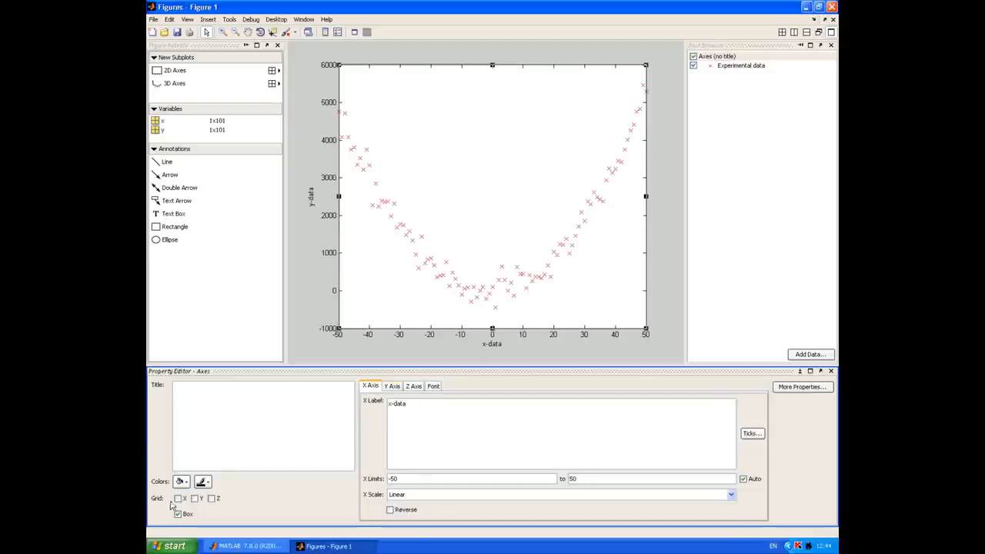
# Turn on grid lines and title the plot 'Basic Curve-fitting'.
pyautogui.click(179, 499)
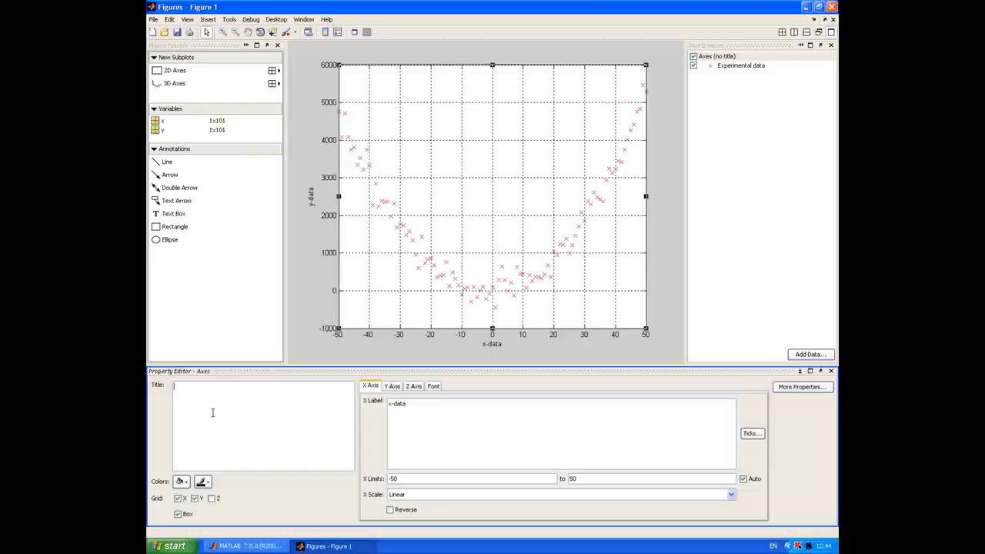
pyautogui.write('Basic C')
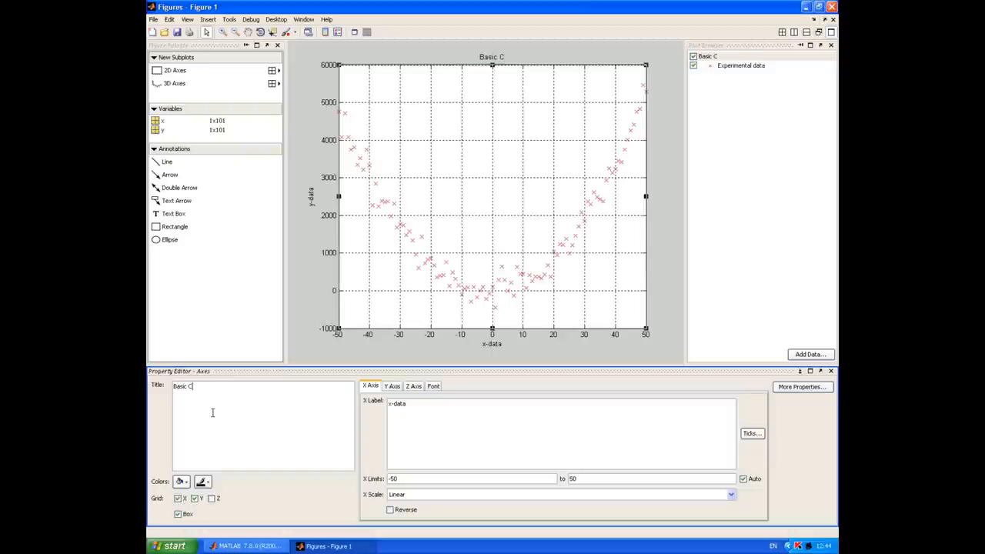
pyautogui.write('urve=')
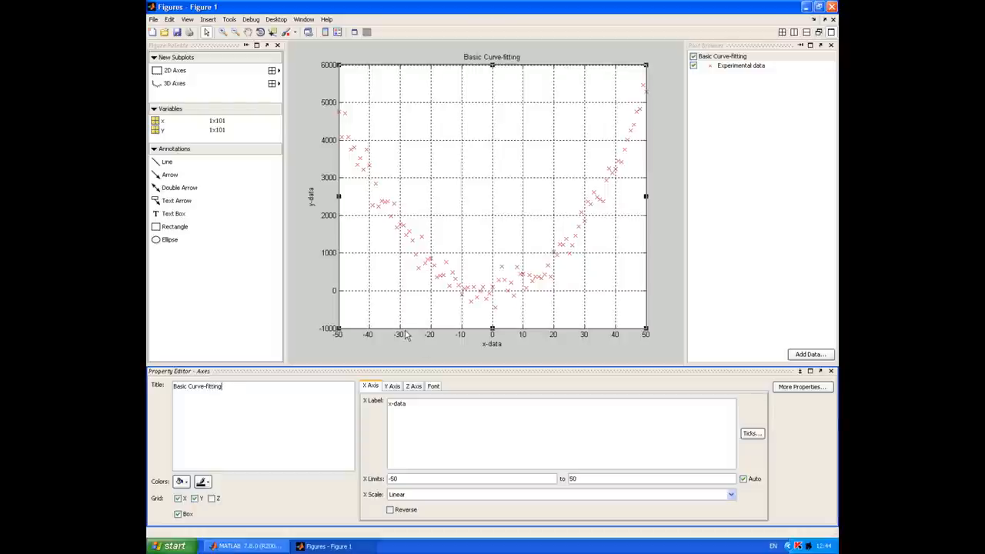
pyautogui.moveTo(394, 323)
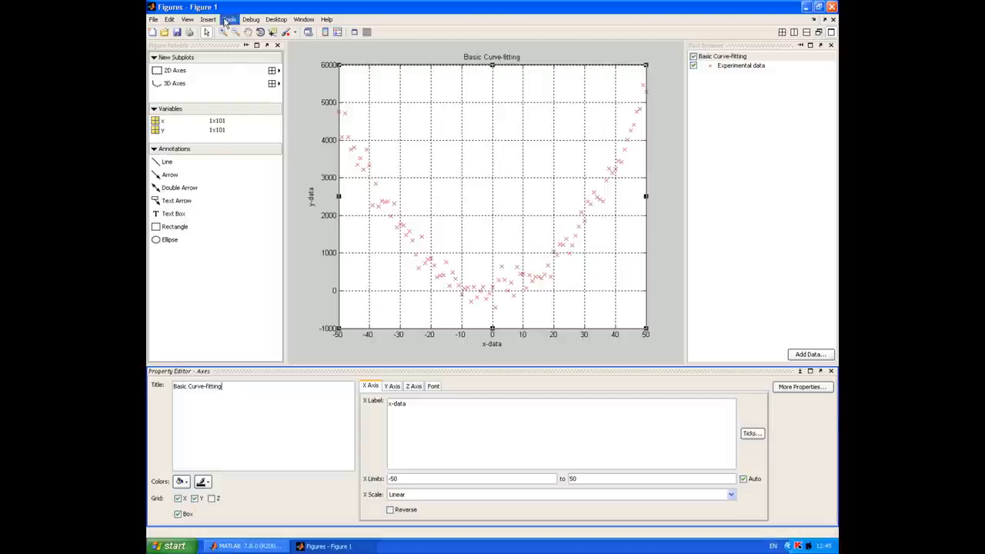
# In Basic Fitting, fit a quadratic, show its equation and plot the residuals.
pyautogui.click(227, 18)
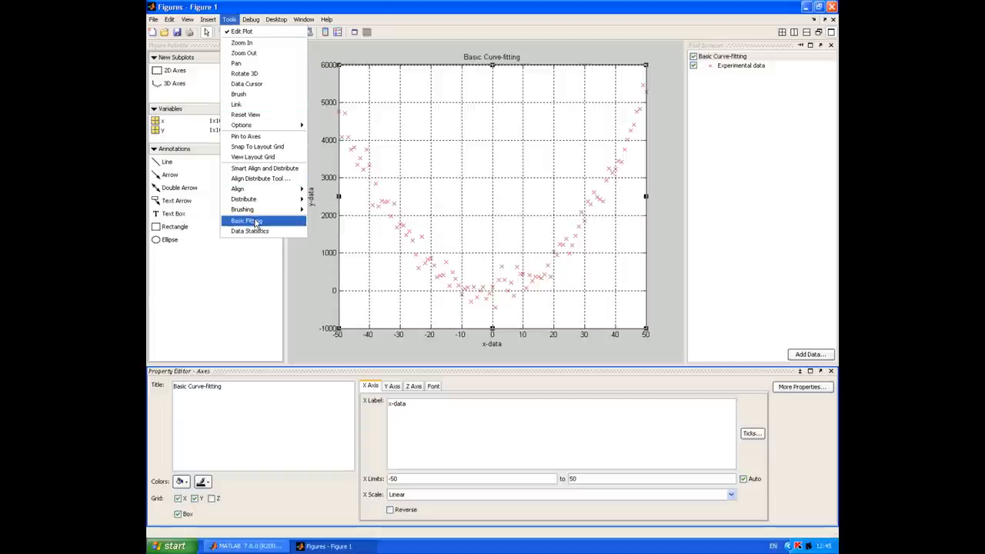
pyautogui.click(245, 221)
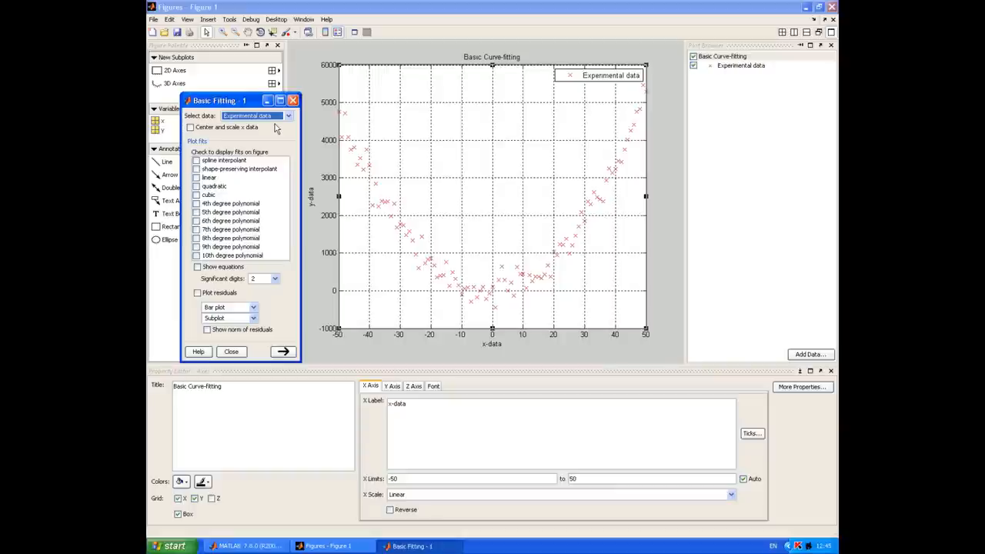
pyautogui.moveTo(252, 153)
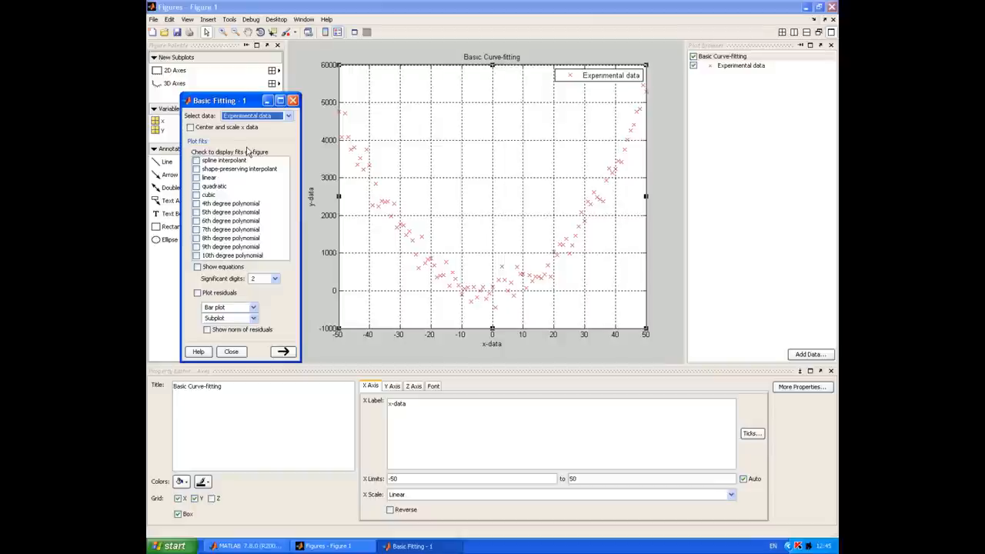
pyautogui.click(197, 186)
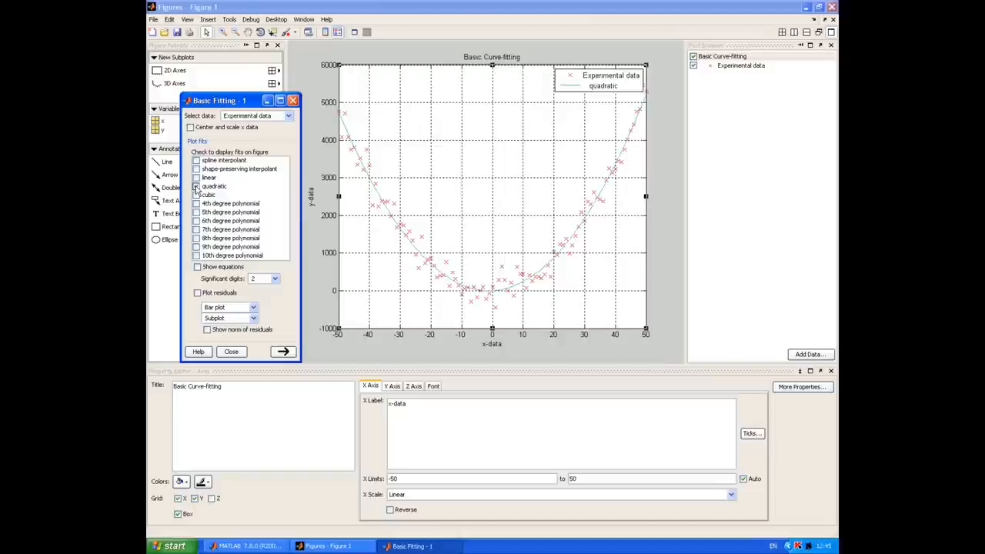
pyautogui.click(198, 194)
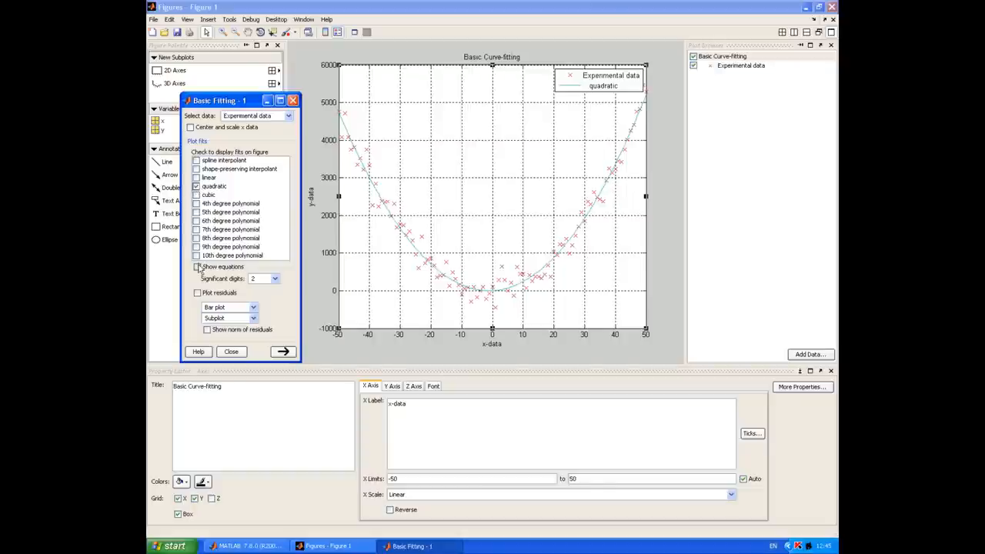
pyautogui.click(197, 266)
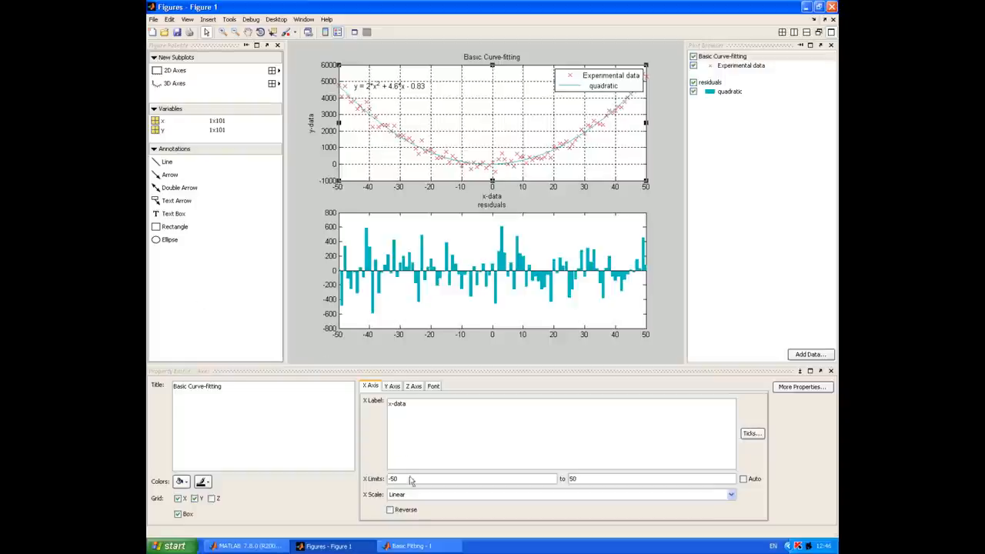
# Swap the quadratic fit for a linear fit, then revert to the quadratic.
pyautogui.click(413, 545)
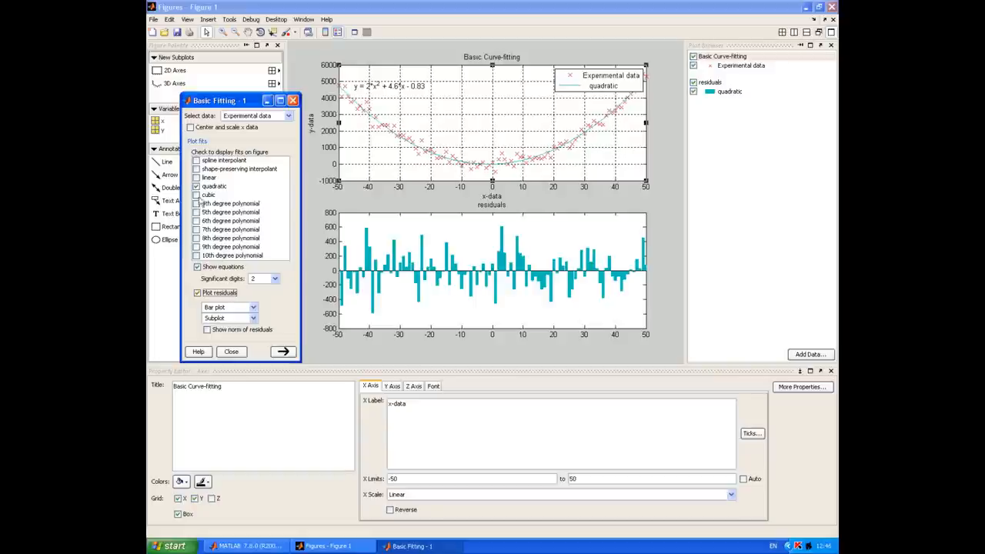
pyautogui.click(197, 186)
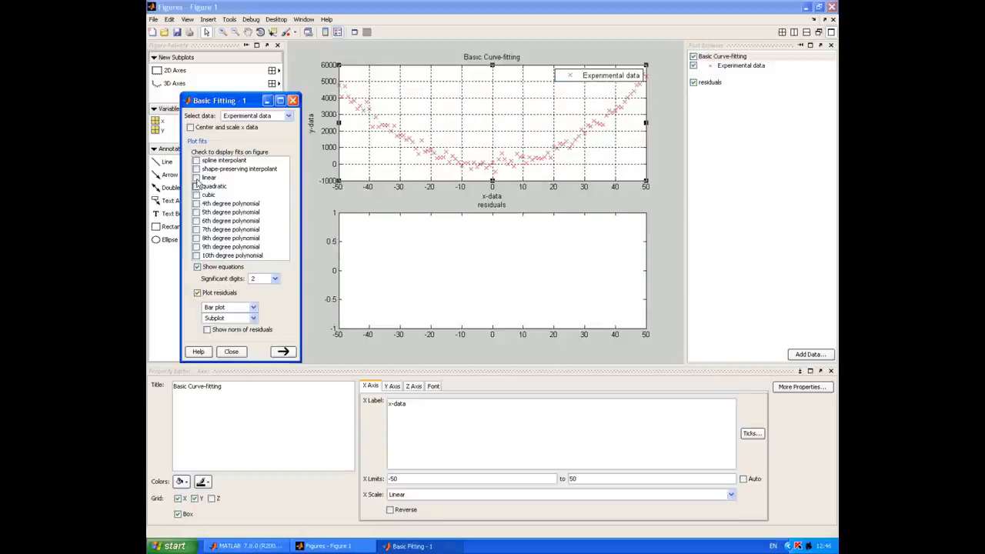
pyautogui.click(197, 179)
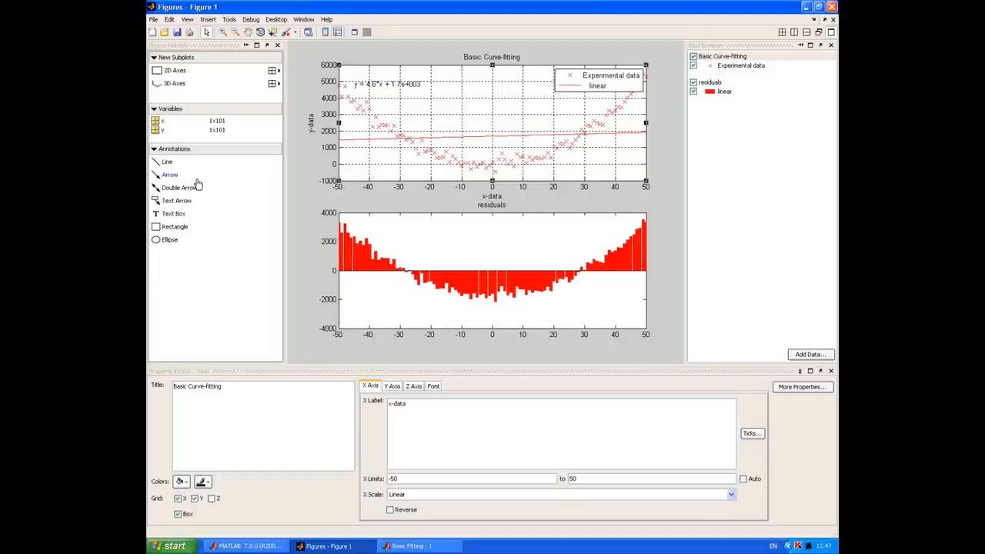
pyautogui.click(416, 545)
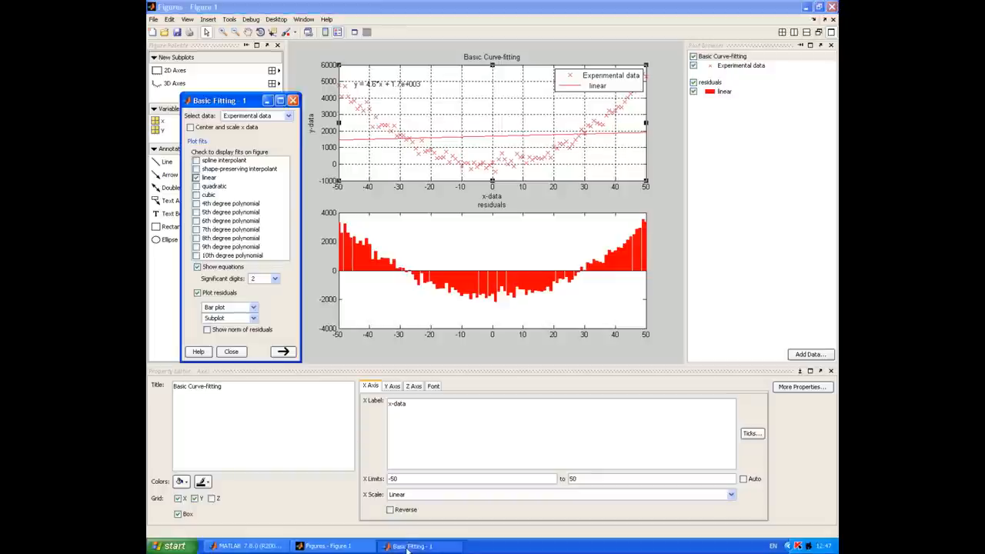
pyautogui.click(197, 177)
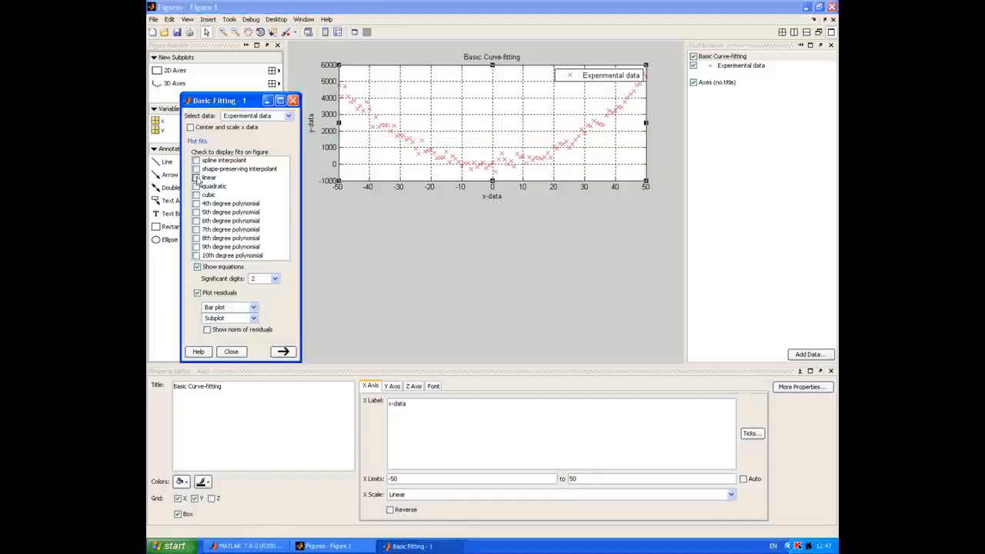
pyautogui.click(197, 185)
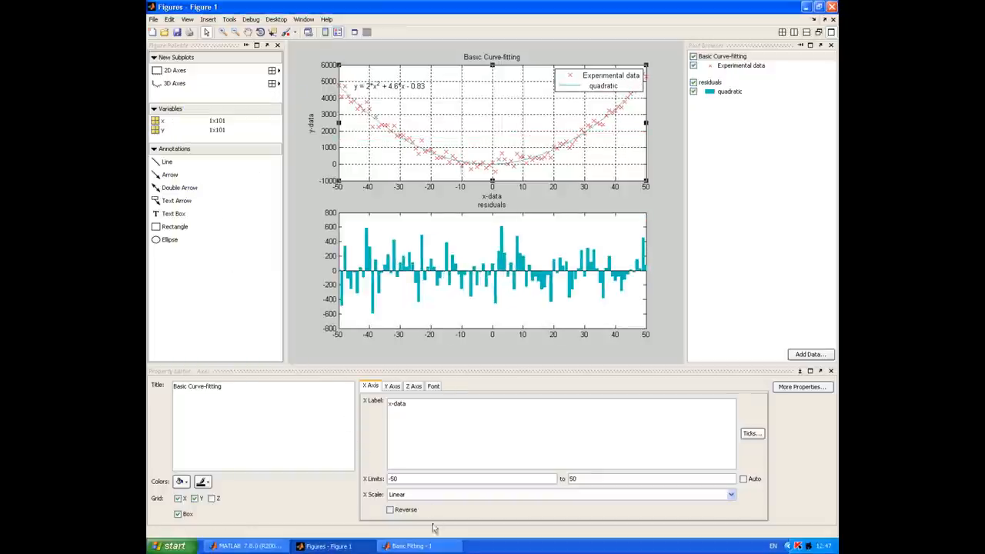
# Remove the residuals subplot and close the Basic Fitting dialog.
pyautogui.click(413, 544)
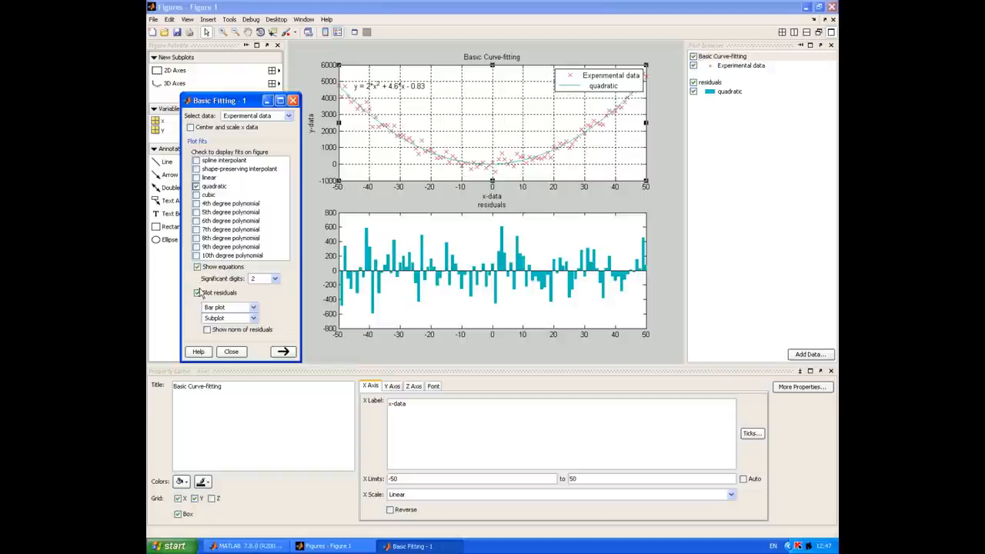
pyautogui.click(197, 292)
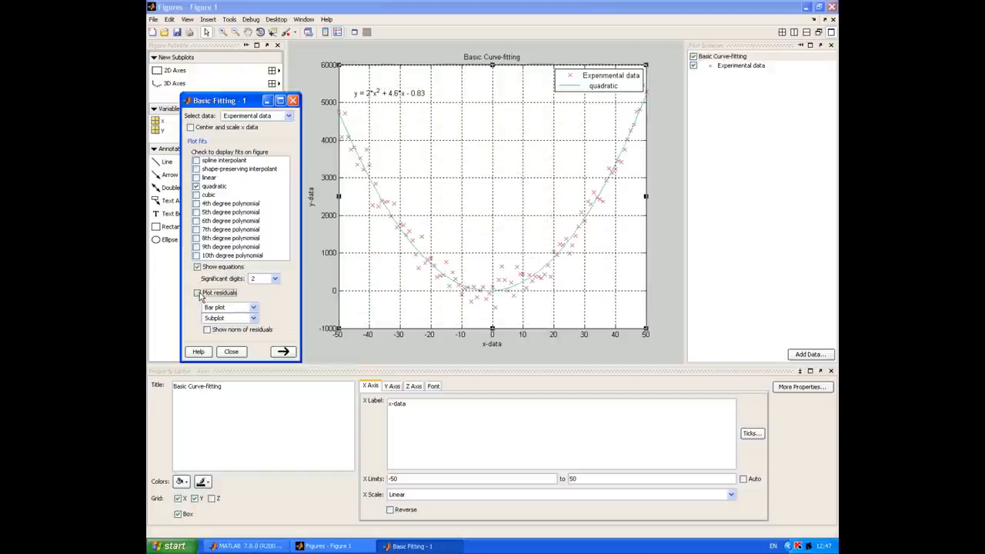
pyautogui.click(197, 292)
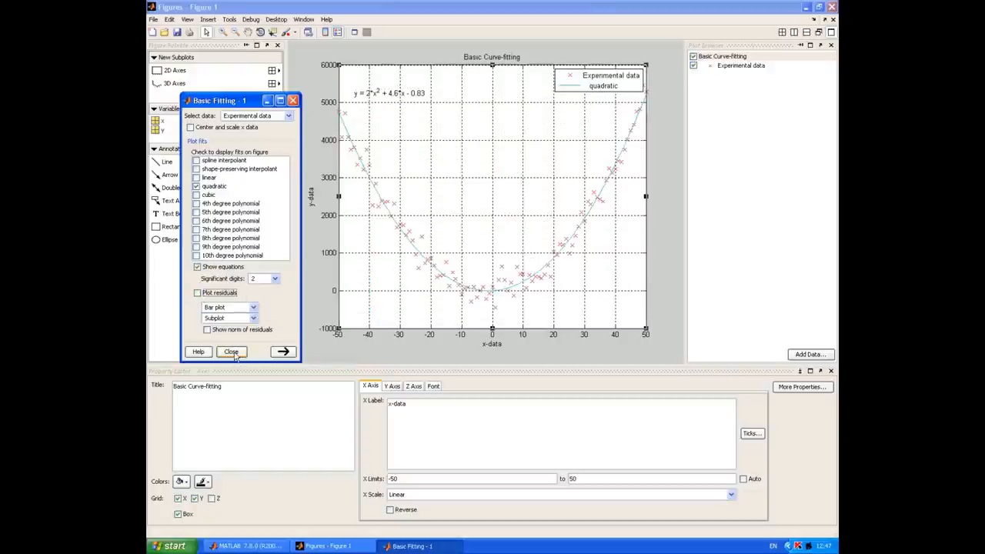
pyautogui.click(231, 351)
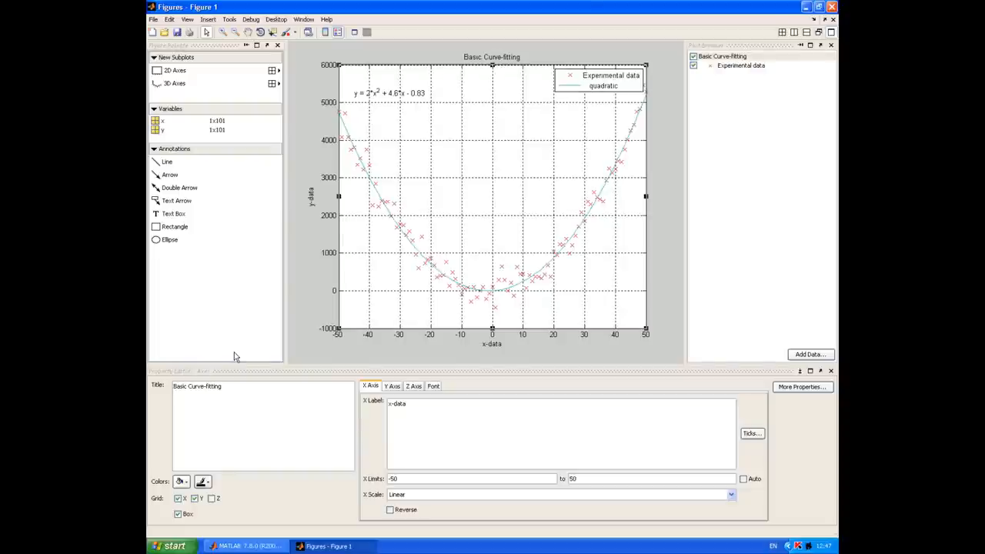
pyautogui.moveTo(398, 228)
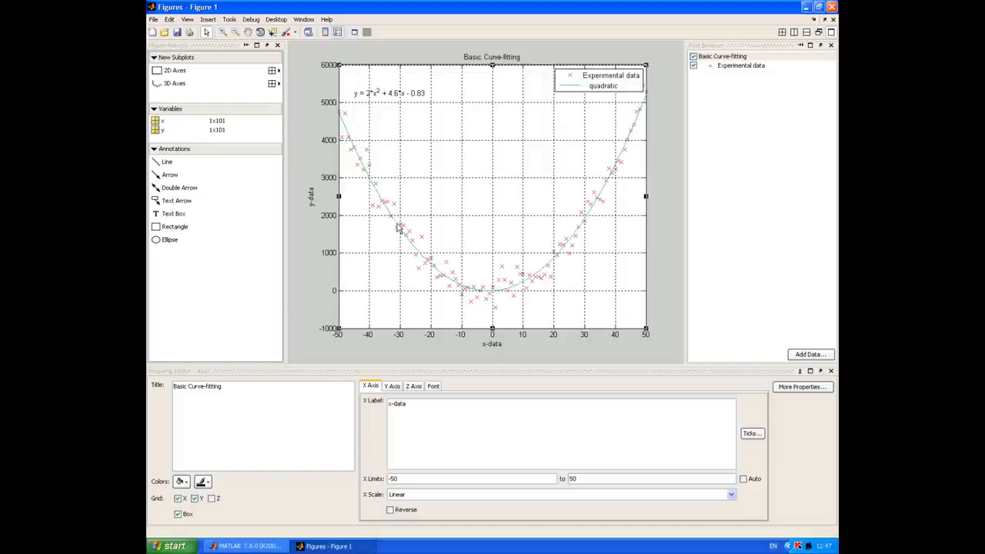
# Colour the fit line dark blue, rename its legend entry 'Line of best fit', hide Plot Tools.
pyautogui.click(278, 388)
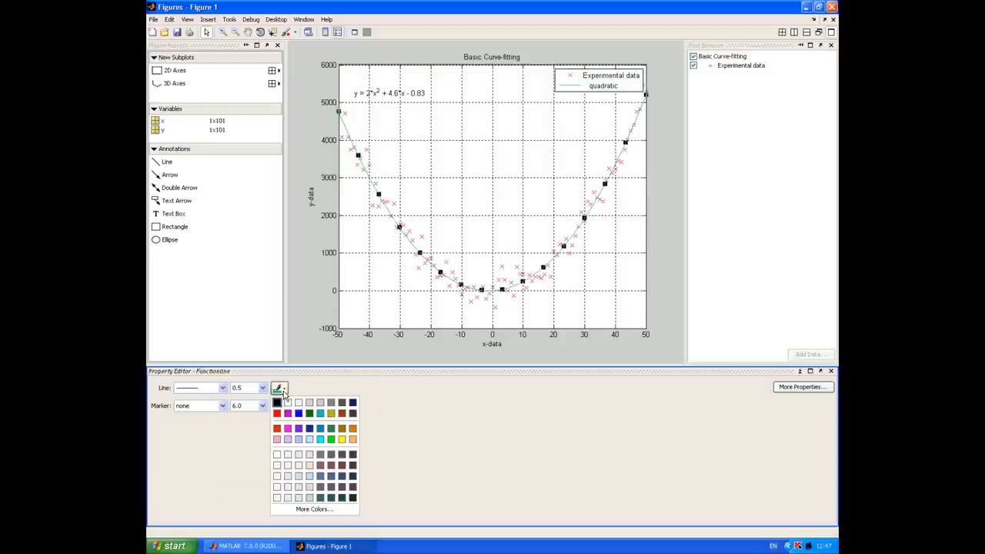
pyautogui.click(277, 403)
pyautogui.write('2')
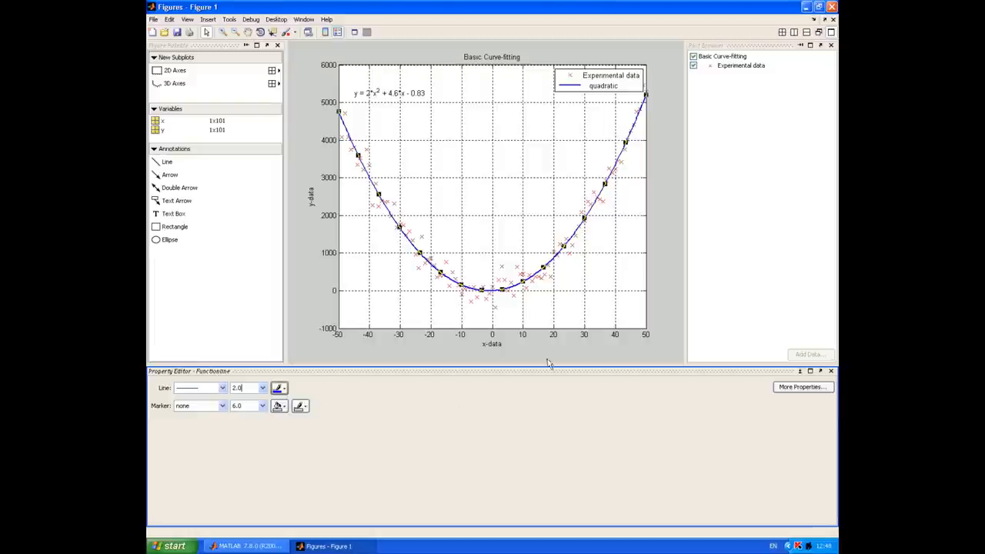
pyautogui.click(600, 80)
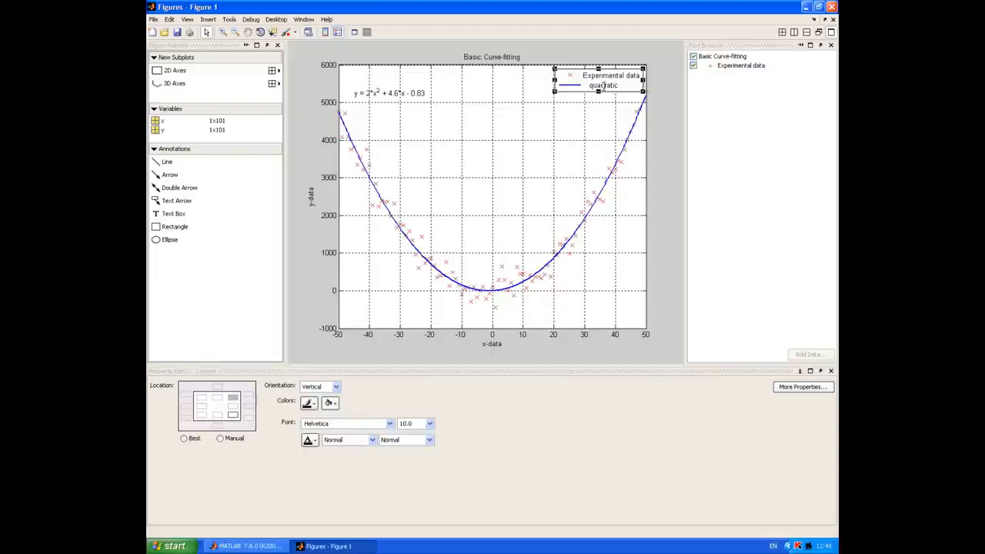
pyautogui.doubleClick(604, 86)
pyautogui.write('Line of best fit')
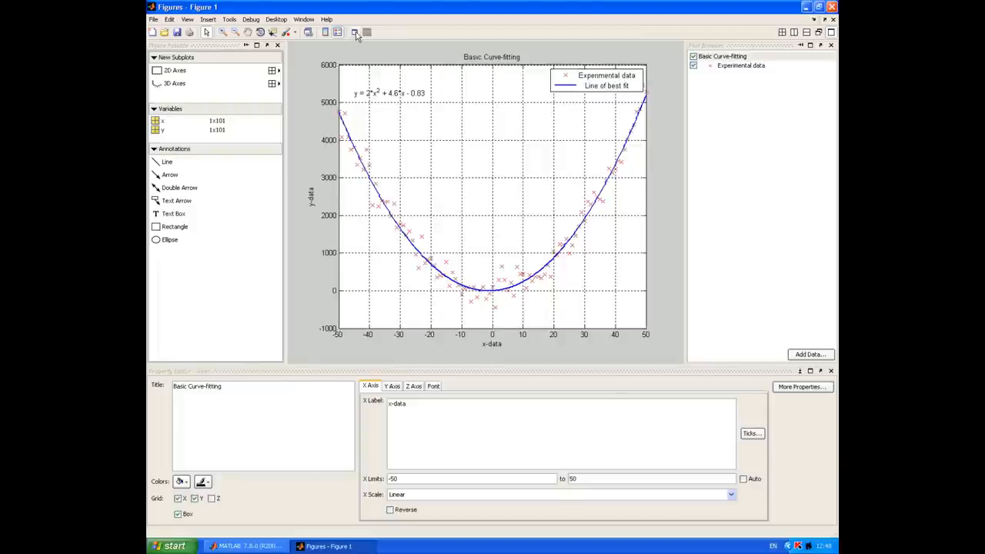
pyautogui.click(354, 31)
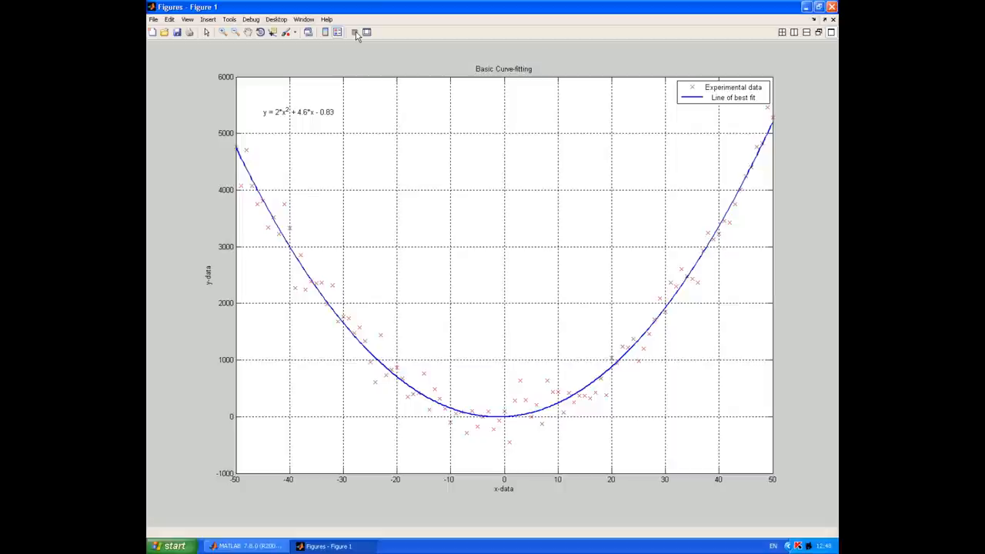